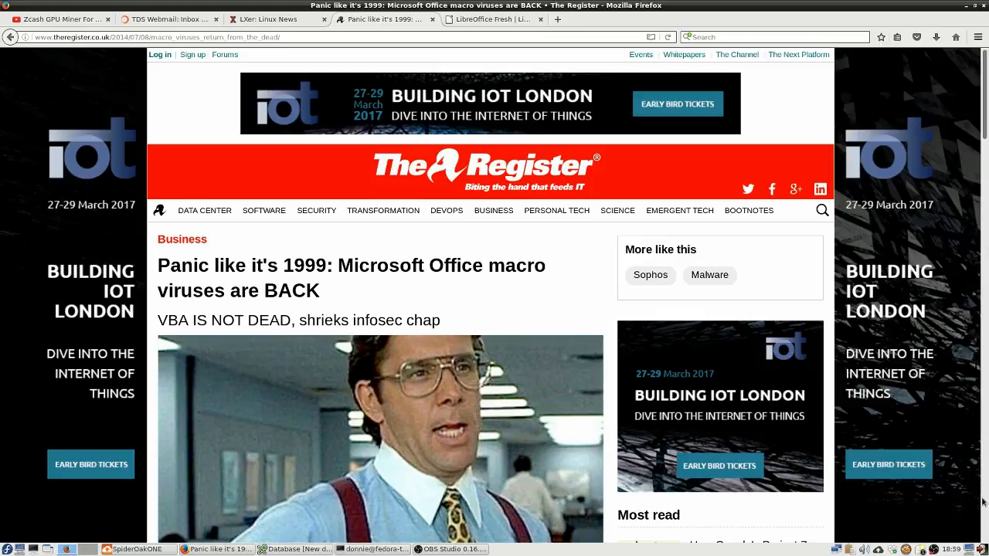
Step: Read down The Register's article and highlight, then clear, the opening paragraph about macro viruses
{"action": "scroll", "scroll_direction": "down", "scroll_amount": 3}
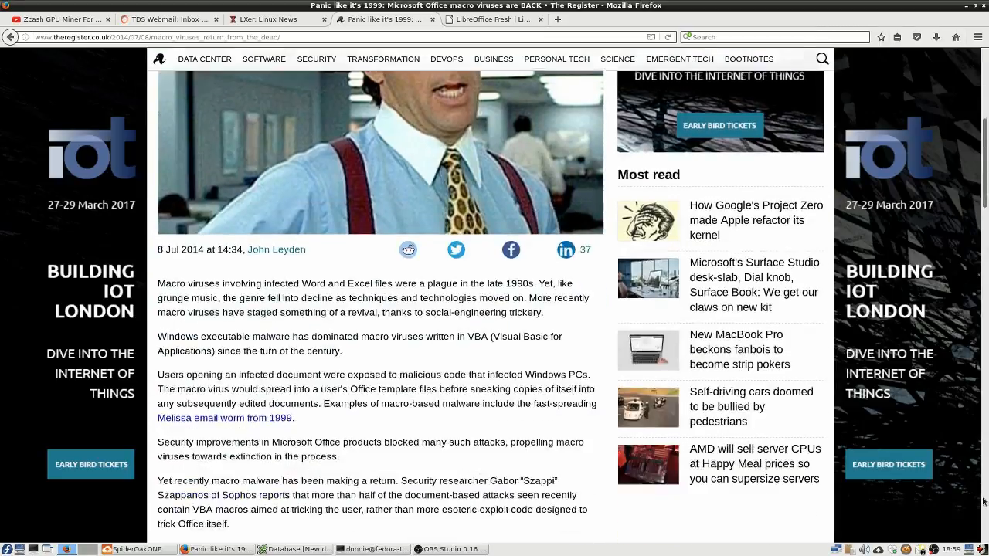
{"action": "scroll", "scroll_direction": "down", "scroll_amount": 3}
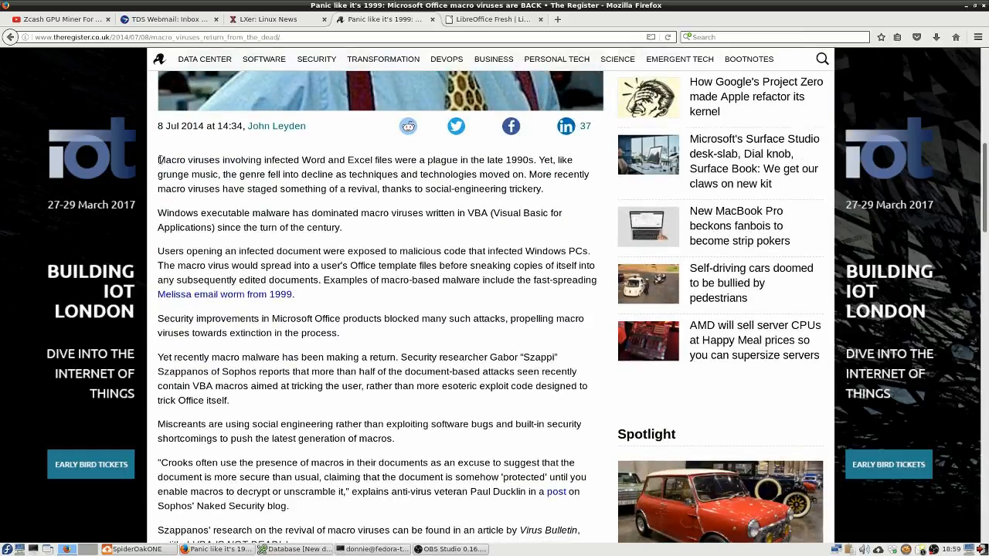
{"action": "left_click_drag", "start_coordinate": [158, 159], "coordinate": [541, 188]}
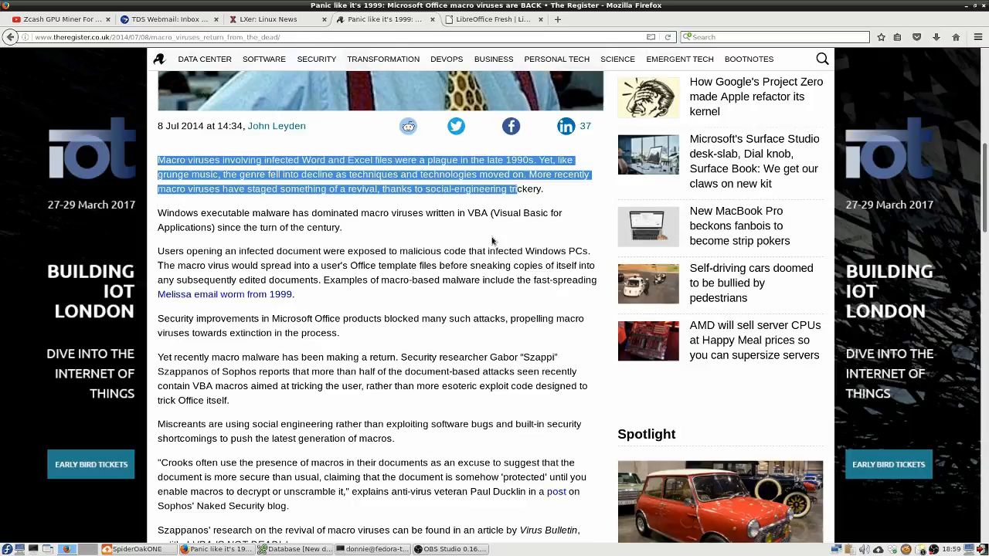
{"action": "scroll", "scroll_direction": "down", "scroll_amount": 3}
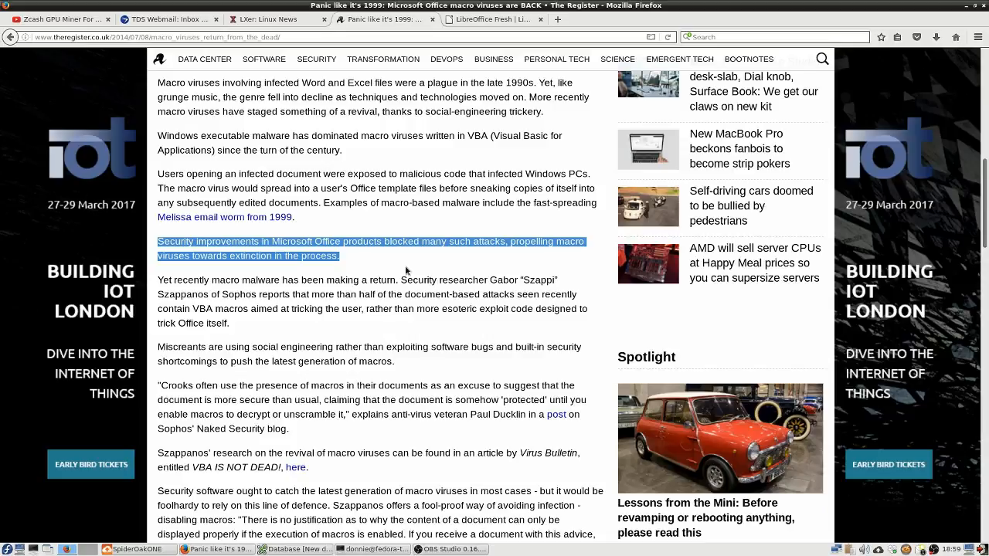
{"action": "mouse_move", "coordinate": [408, 266]}
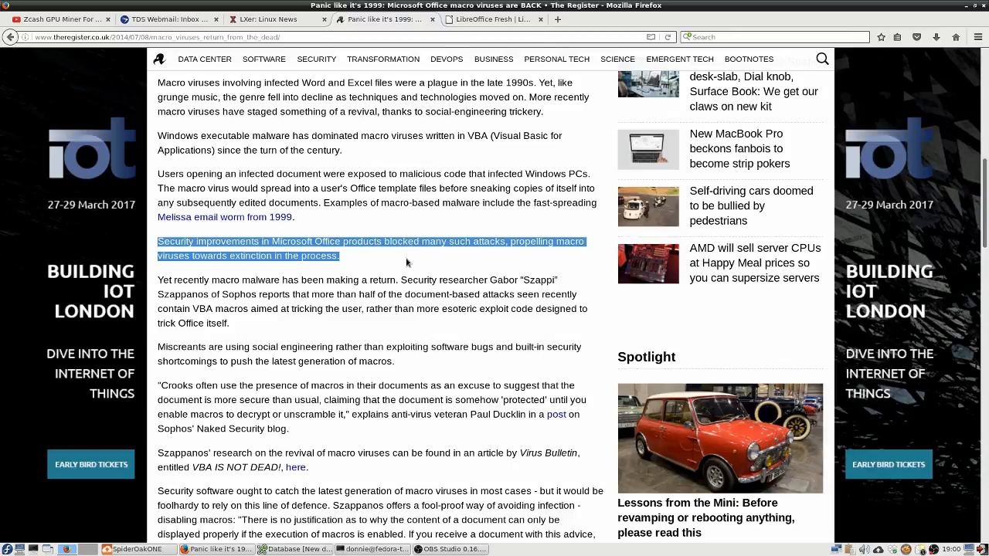
{"action": "left_click", "coordinate": [408, 262]}
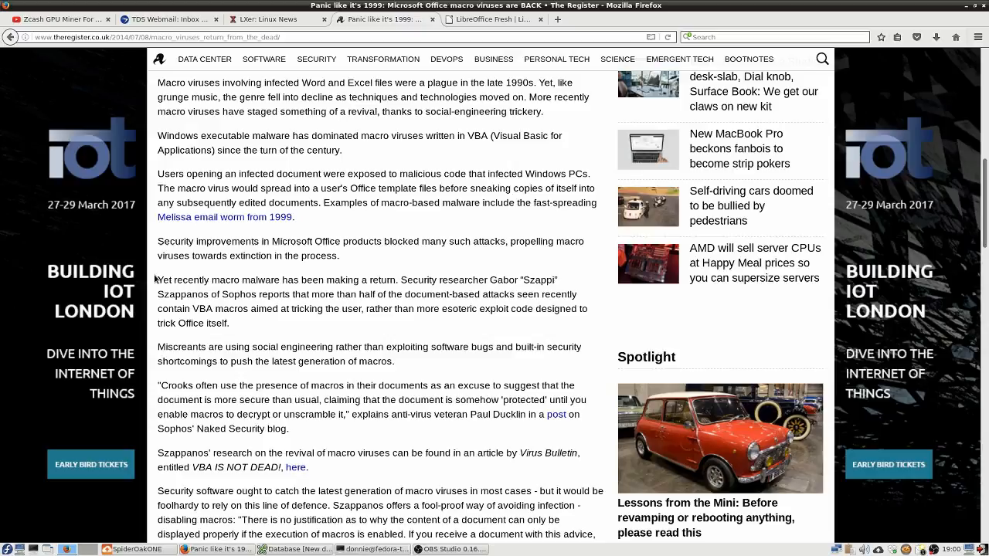
Step: Highlight the 'Yet recently macro malware…' paragraph about its return, then clear the selection
{"action": "left_click_drag", "start_coordinate": [157, 280], "coordinate": [229, 323]}
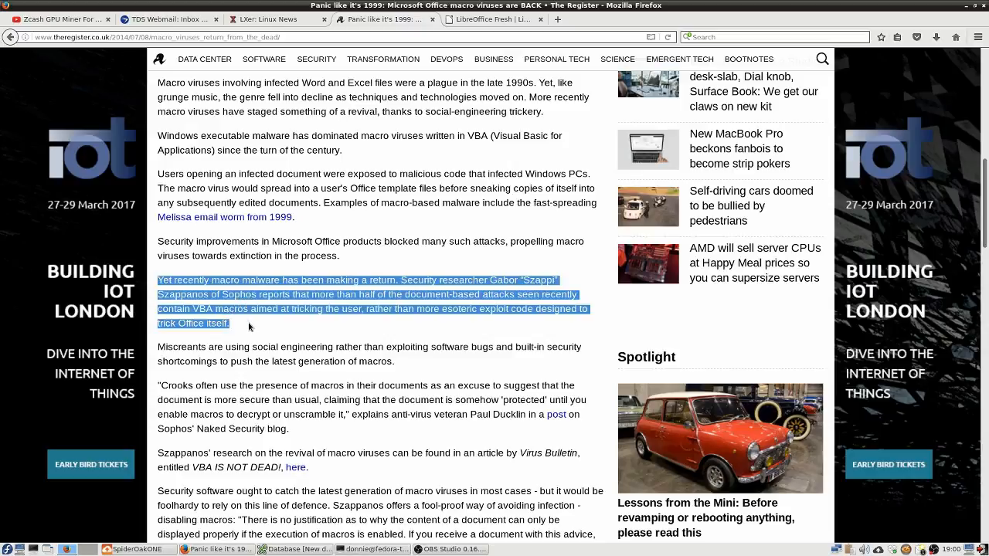
{"action": "mouse_move", "coordinate": [323, 341]}
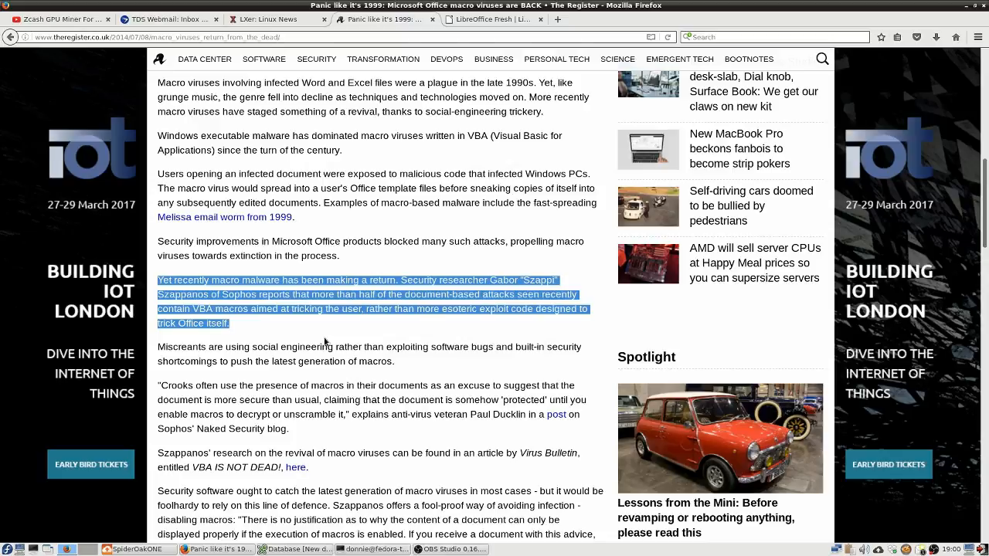
{"action": "mouse_move", "coordinate": [454, 282]}
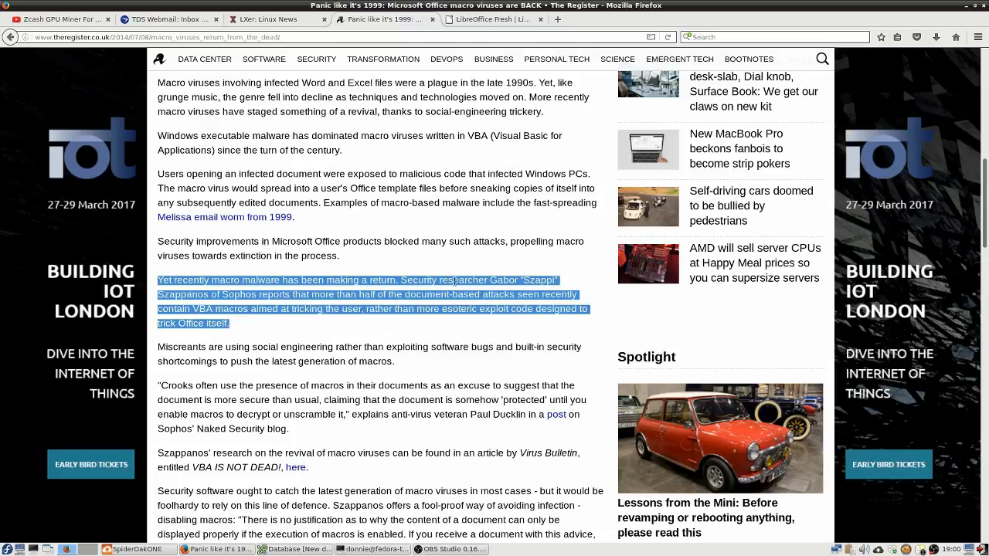
{"action": "mouse_move", "coordinate": [454, 337]}
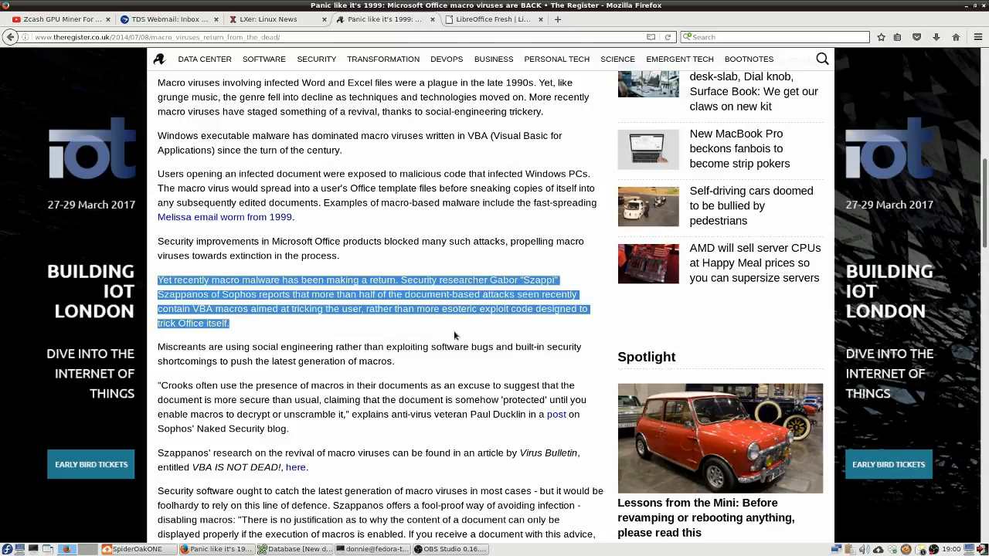
{"action": "mouse_move", "coordinate": [436, 323]}
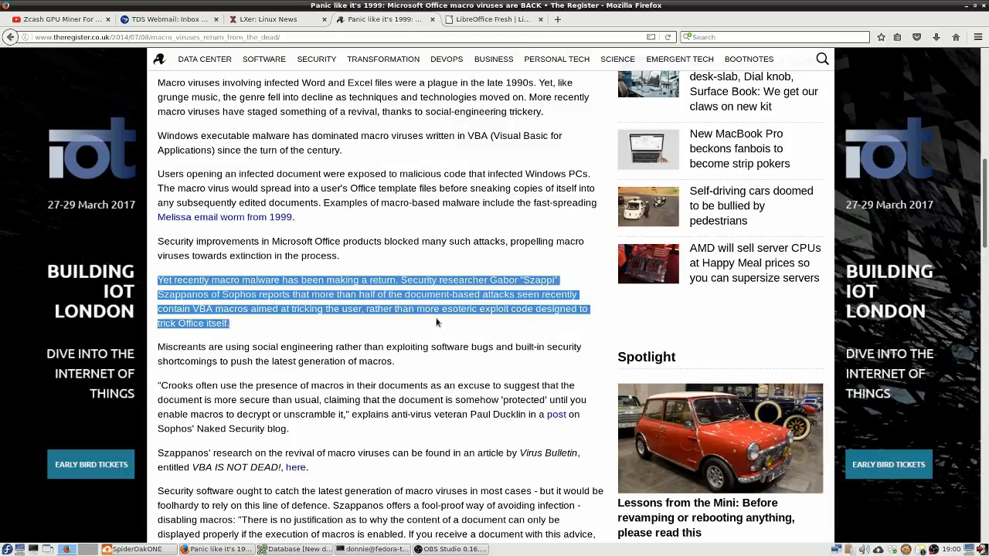
{"action": "mouse_move", "coordinate": [438, 327]}
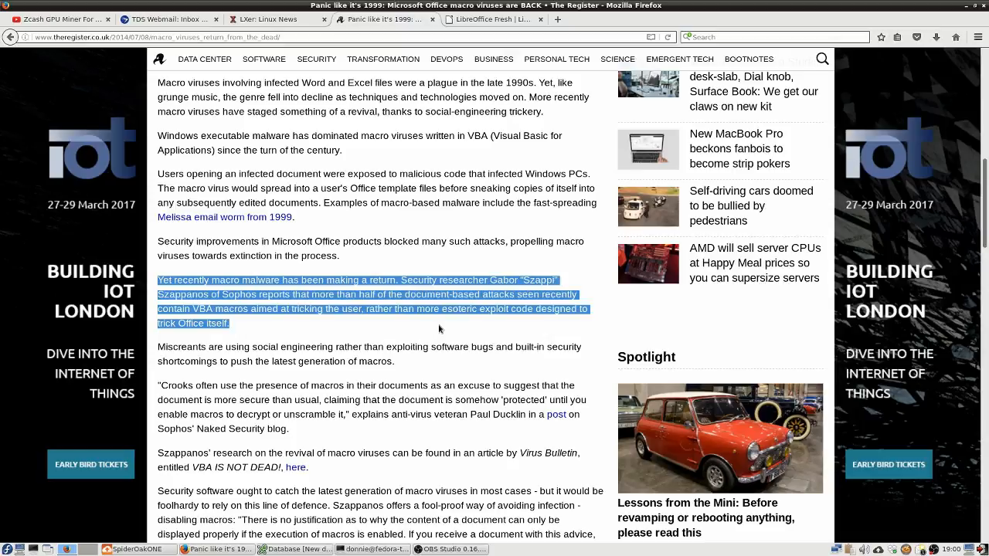
{"action": "left_click", "coordinate": [441, 328]}
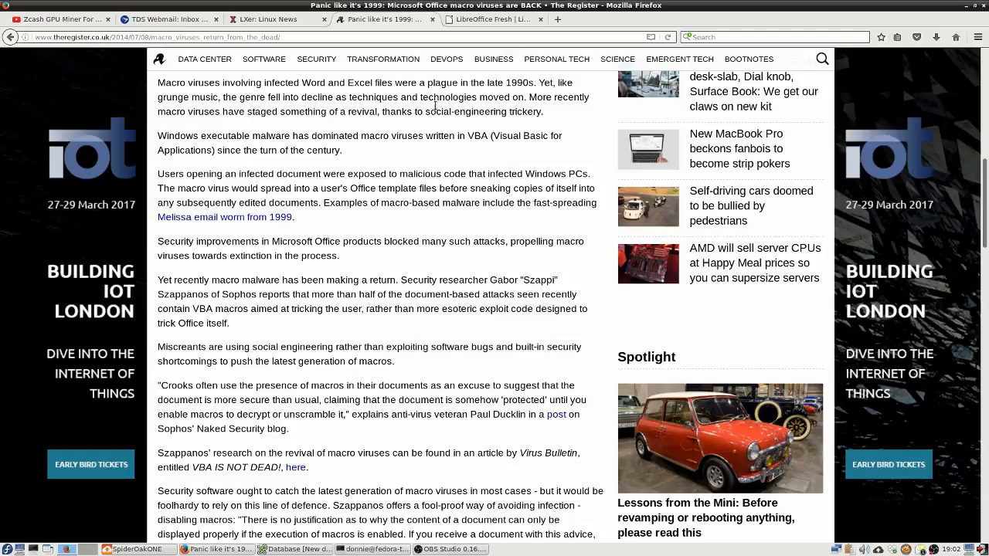
Step: Switch from the LibreOffice Fresh download page to the LibreOffice homepage
{"action": "left_click", "coordinate": [491, 18]}
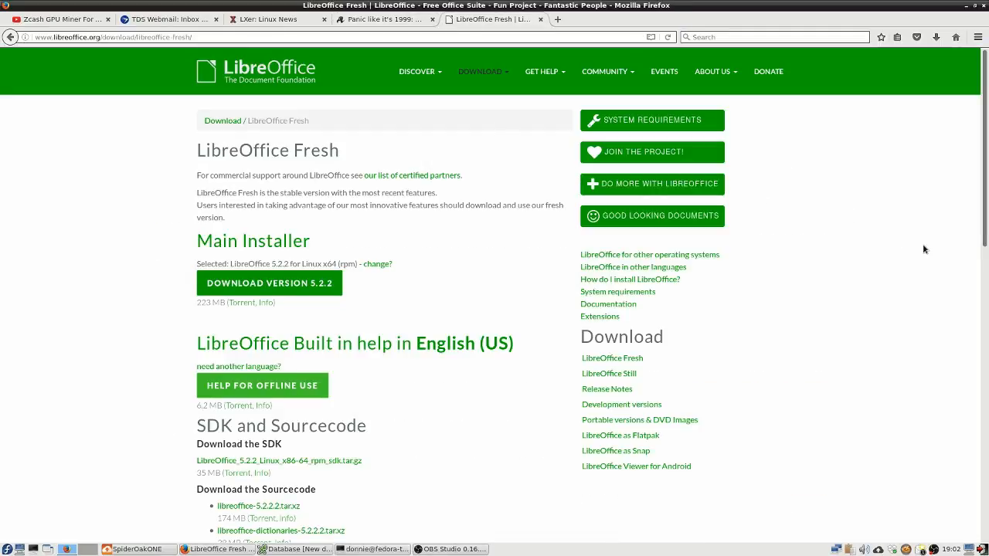
{"action": "mouse_move", "coordinate": [930, 272]}
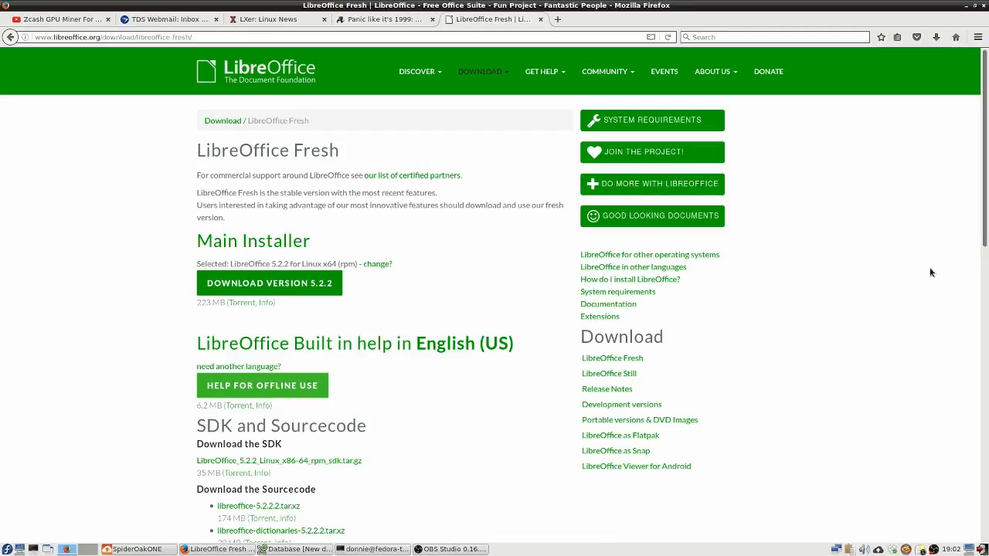
{"action": "left_click", "coordinate": [256, 71]}
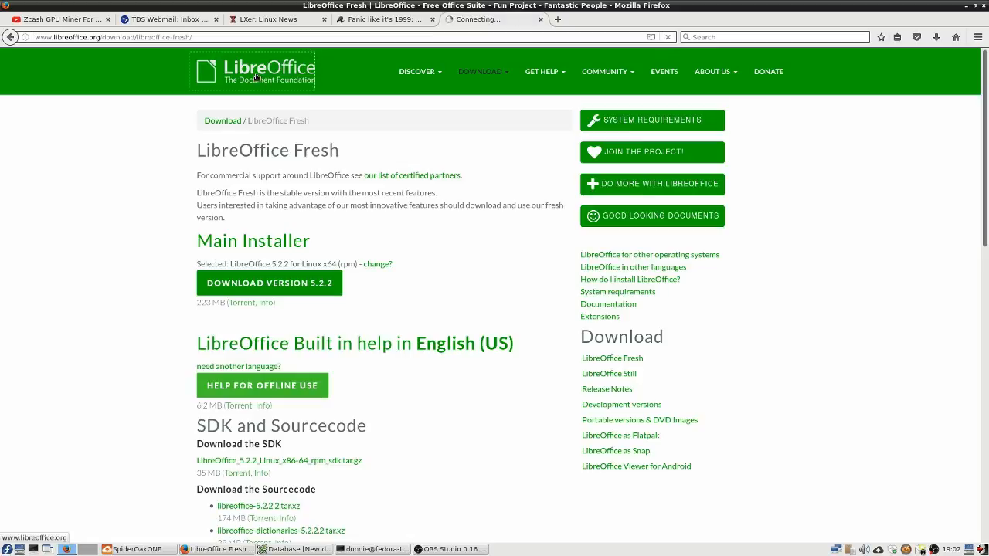
{"action": "left_click", "coordinate": [255, 72]}
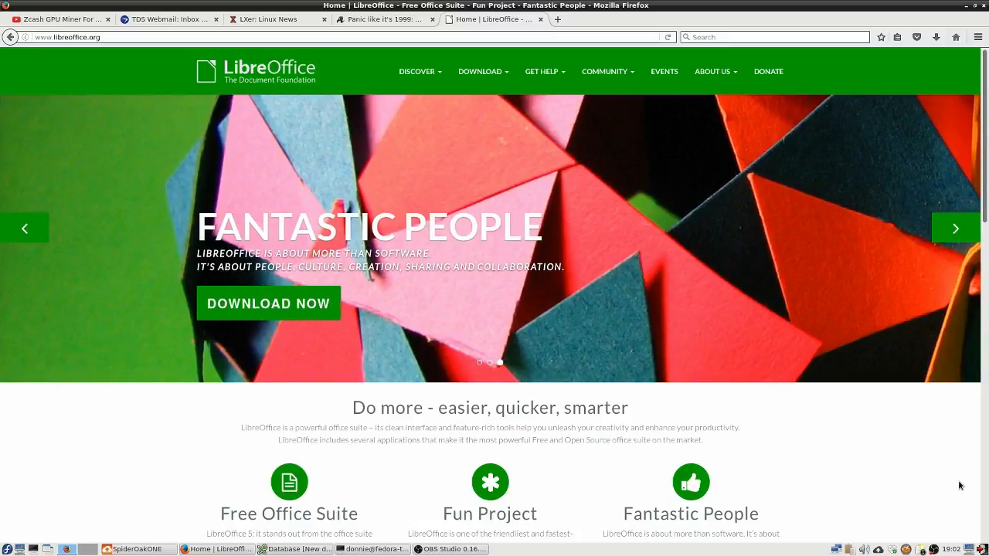
Step: Step through the homepage banner carousel slide by slide
{"action": "left_click", "coordinate": [954, 229]}
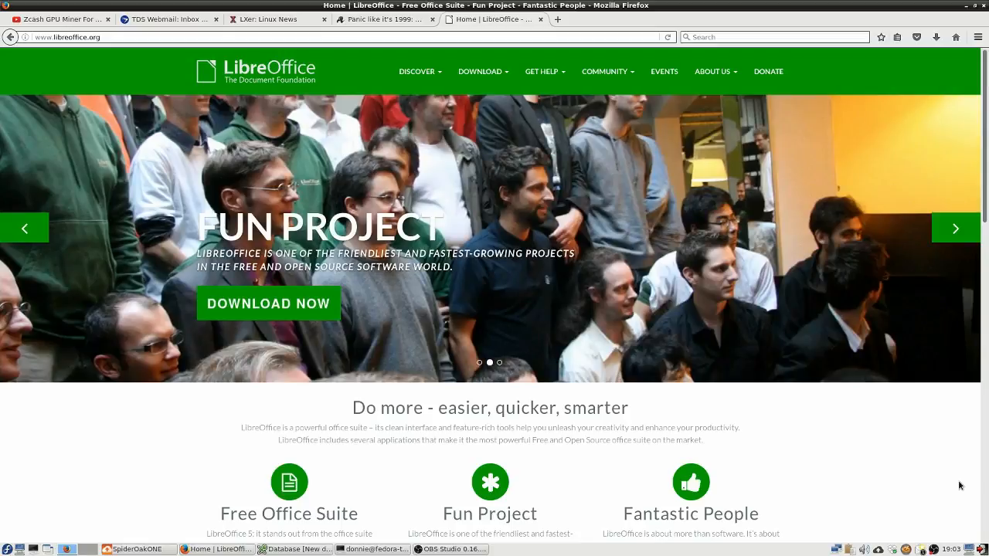
{"action": "left_click", "coordinate": [954, 229]}
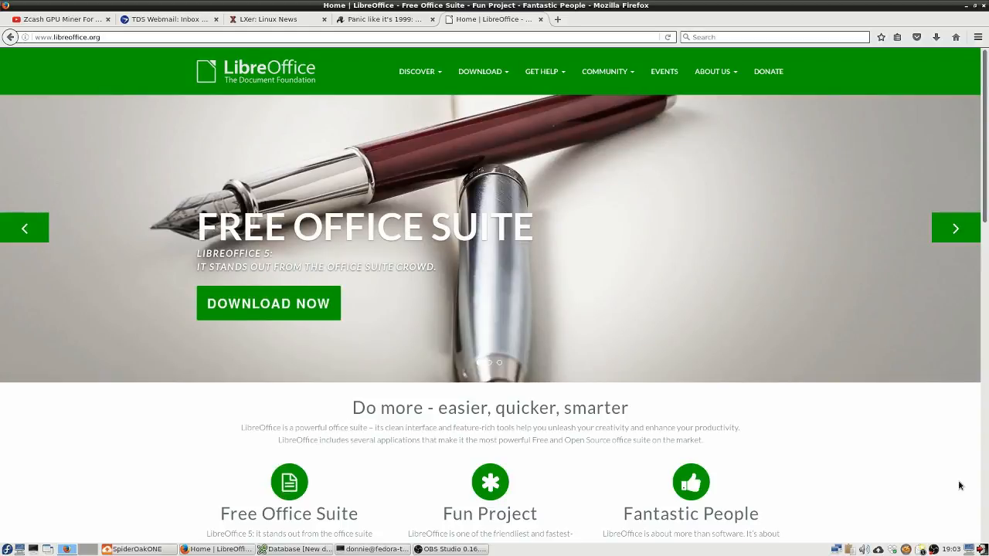
{"action": "left_click", "coordinate": [955, 229]}
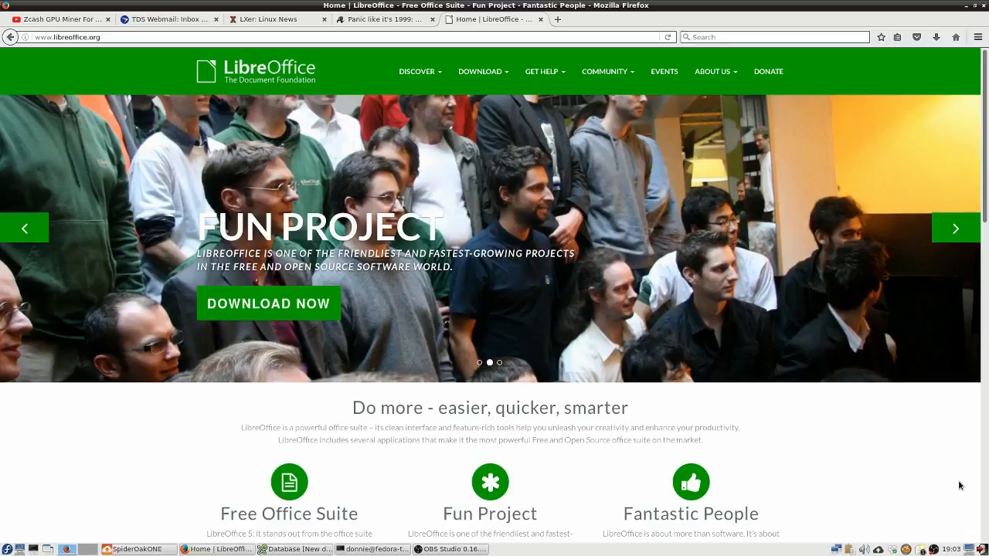
{"action": "left_click", "coordinate": [955, 229]}
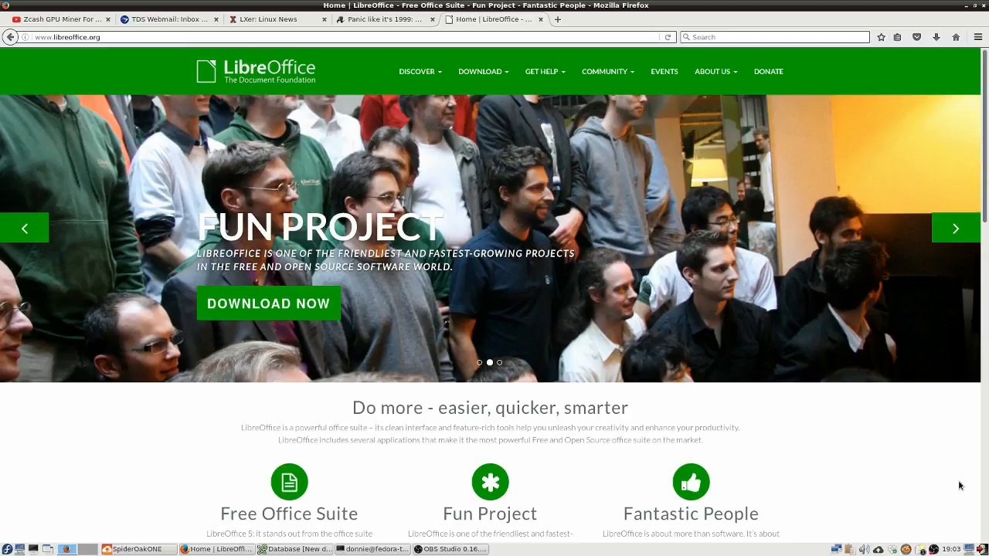
{"action": "left_click", "coordinate": [955, 229]}
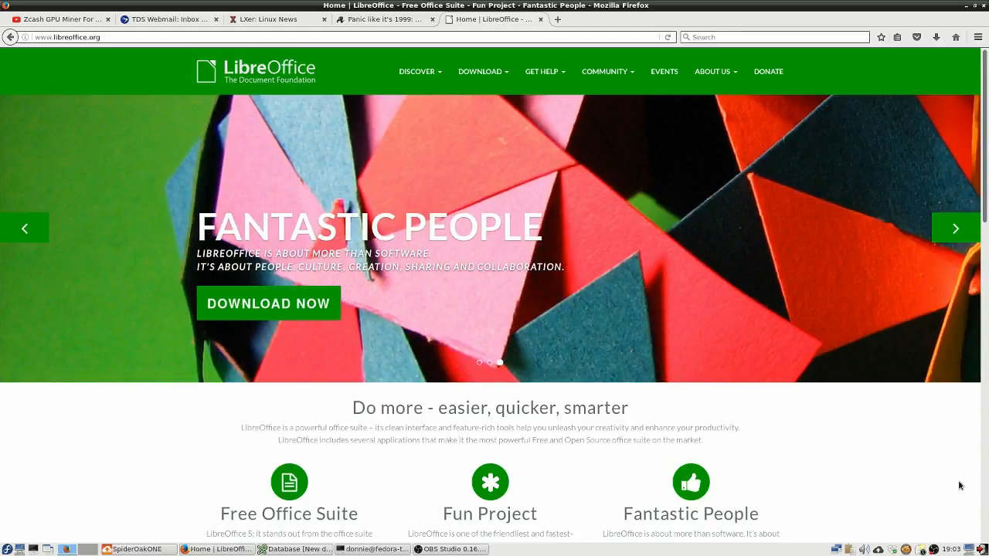
{"action": "left_click", "coordinate": [955, 227]}
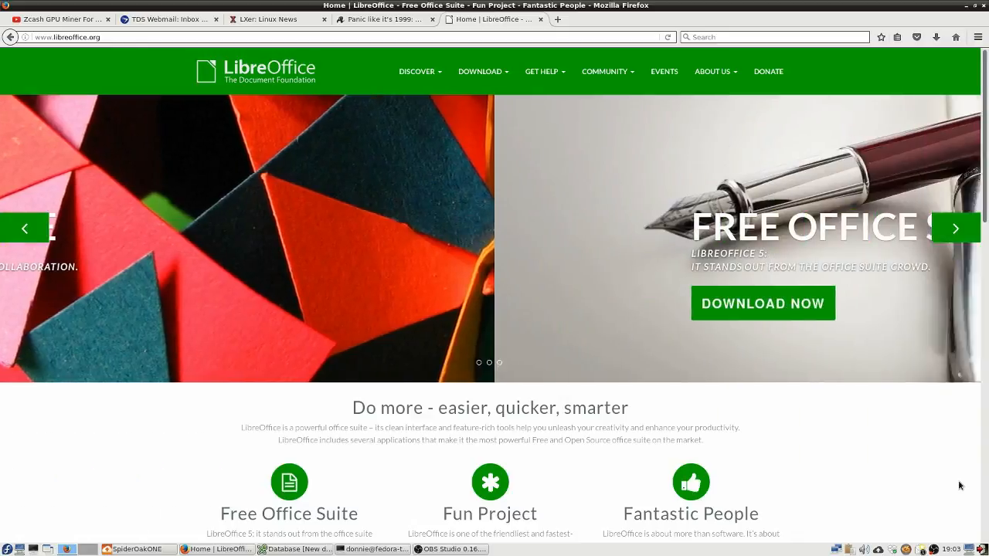
{"action": "left_click", "coordinate": [955, 228]}
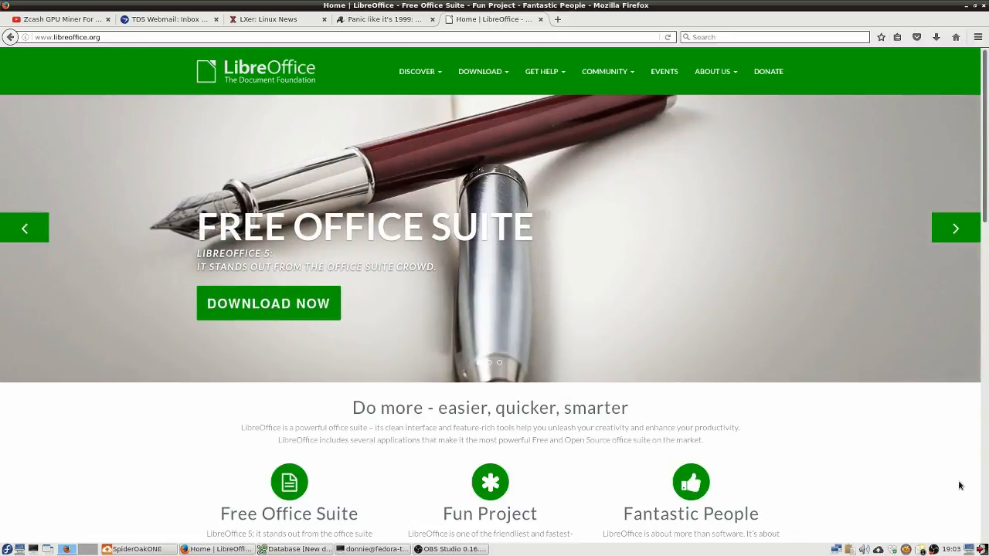
{"action": "left_click", "coordinate": [954, 228]}
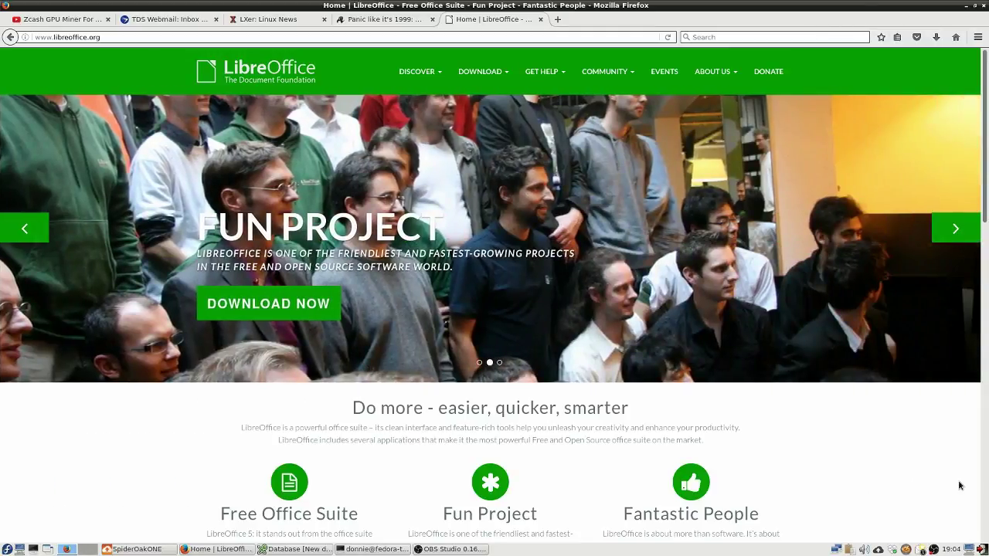
{"action": "left_click", "coordinate": [954, 228]}
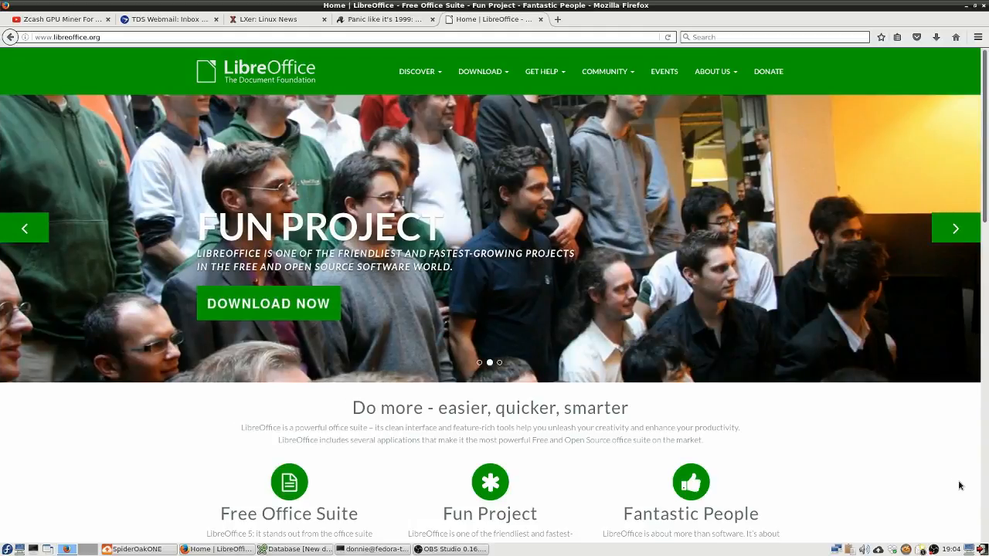
{"action": "left_click", "coordinate": [955, 229]}
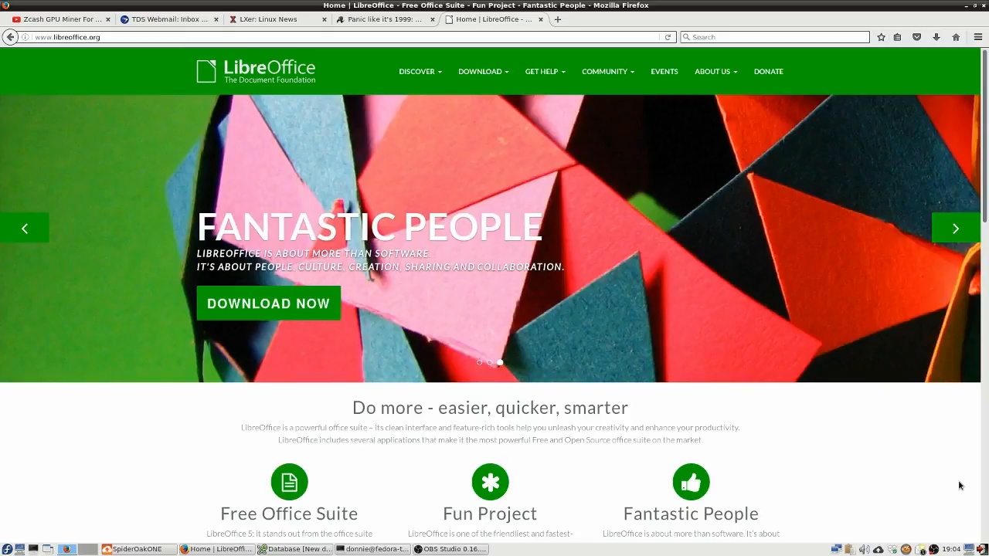
{"action": "left_click", "coordinate": [955, 229]}
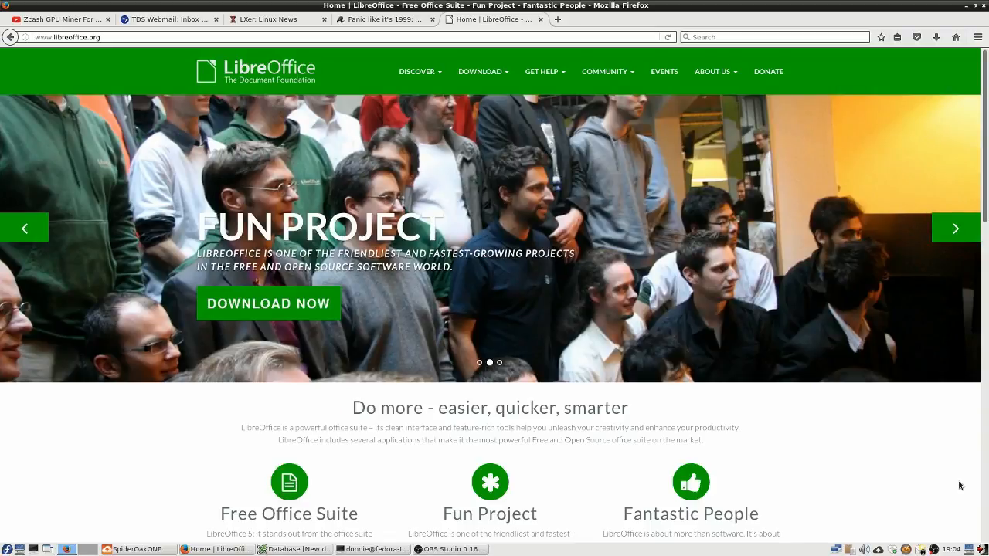
{"action": "left_click", "coordinate": [955, 229]}
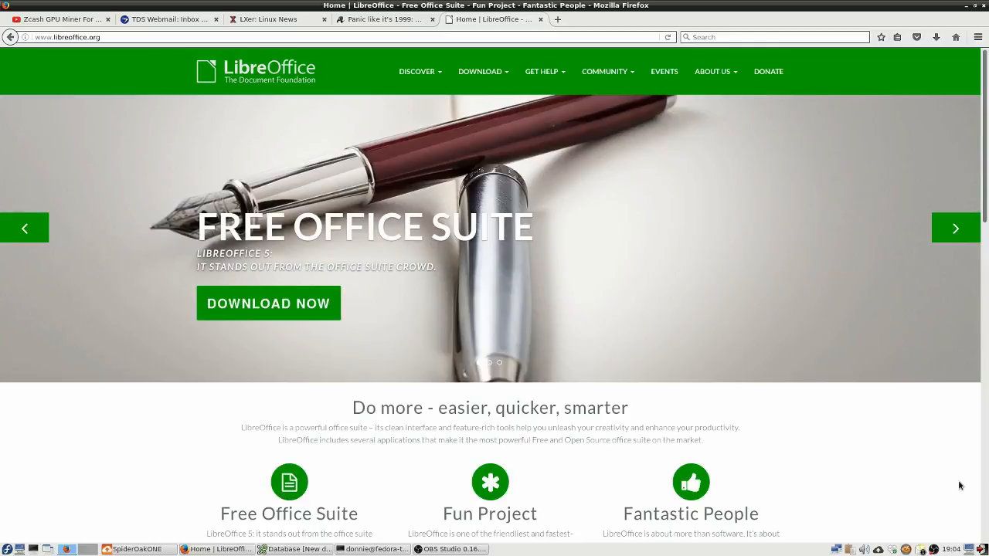
{"action": "left_click", "coordinate": [955, 229]}
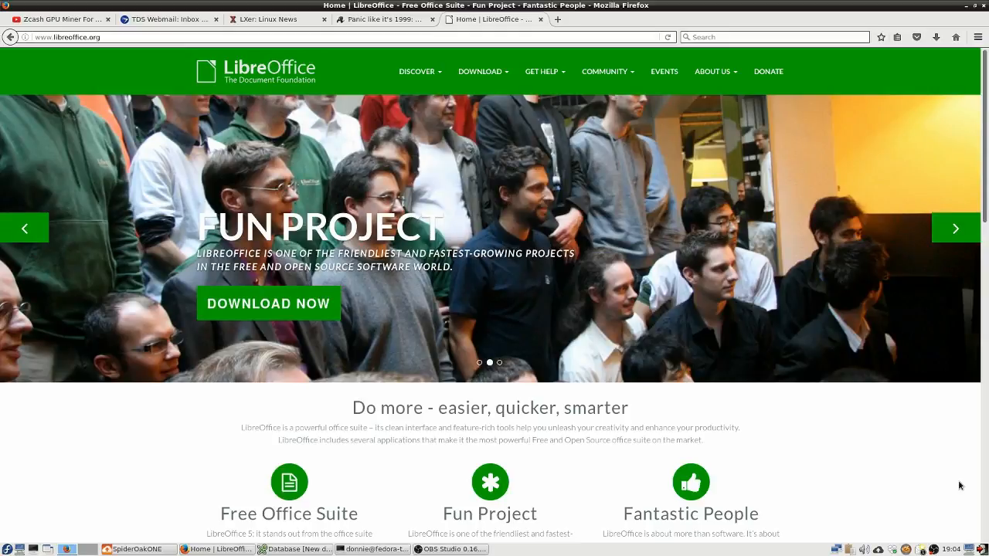
{"action": "left_click", "coordinate": [955, 228]}
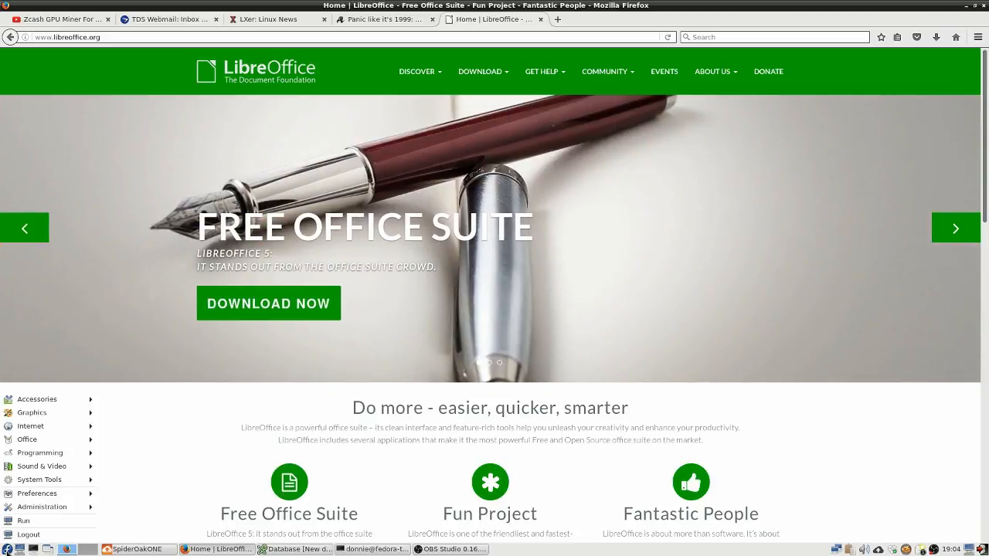
Step: Launch a blank LibreOffice Writer document from the desktop's system menu
{"action": "left_click", "coordinate": [28, 438]}
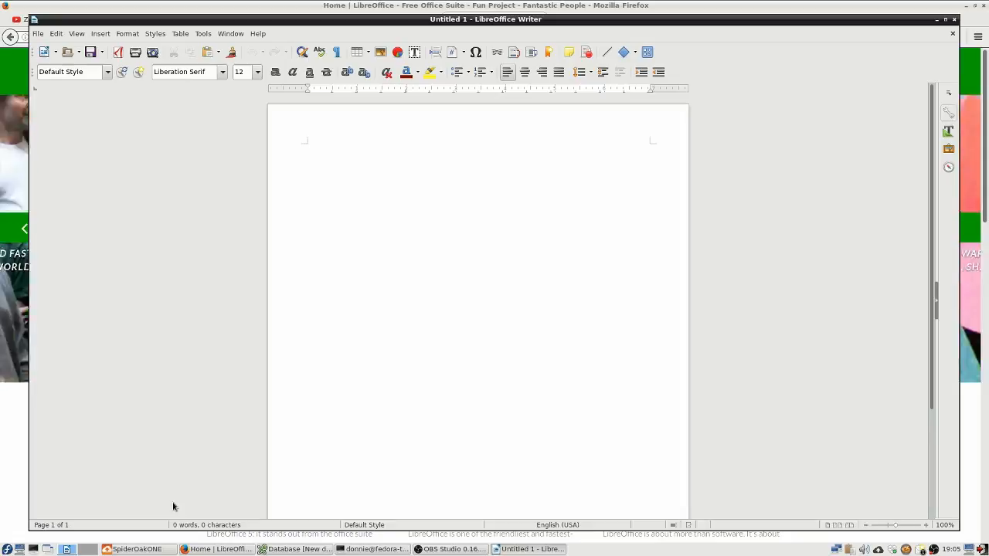
{"action": "left_click", "coordinate": [307, 146]}
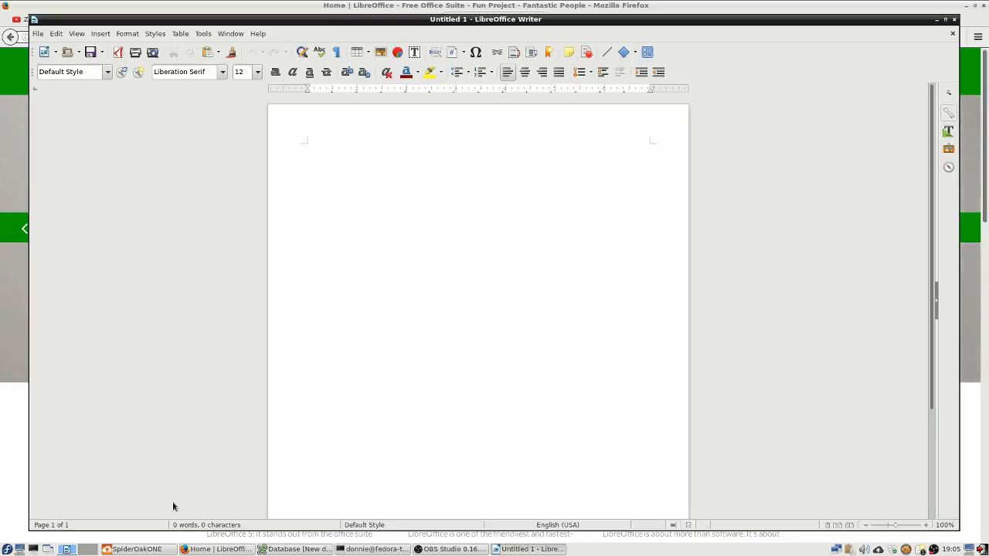
{"action": "left_click", "coordinate": [308, 147]}
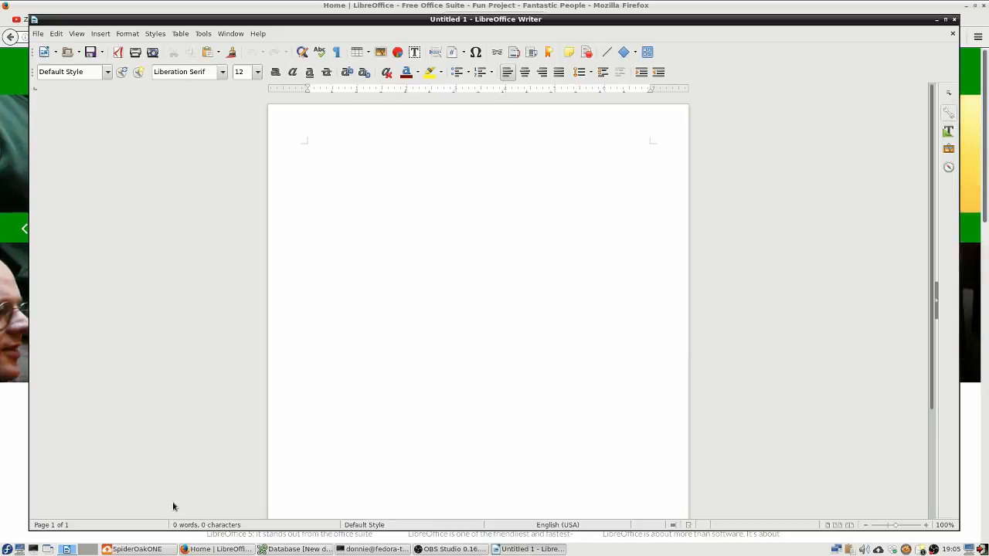
{"action": "left_click", "coordinate": [308, 147]}
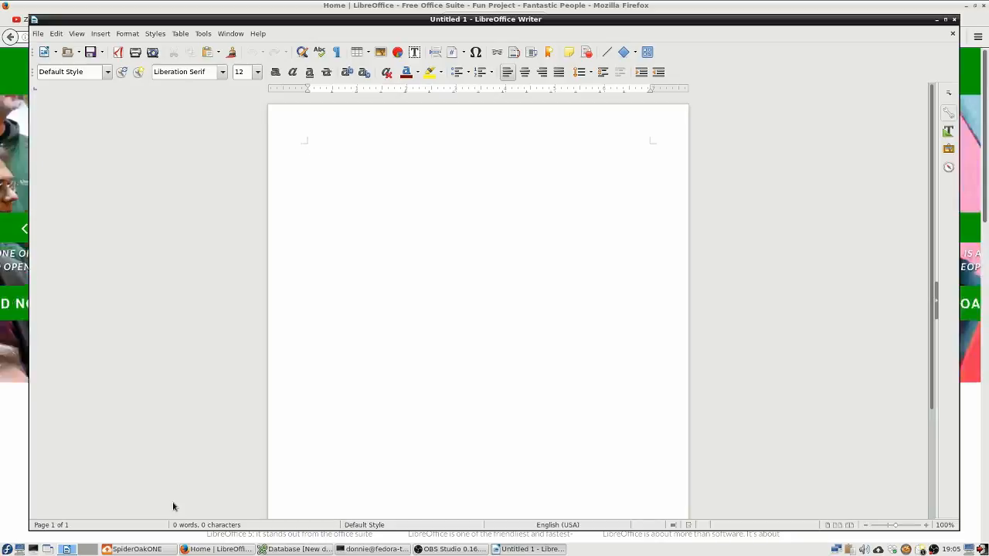
{"action": "left_click", "coordinate": [308, 147]}
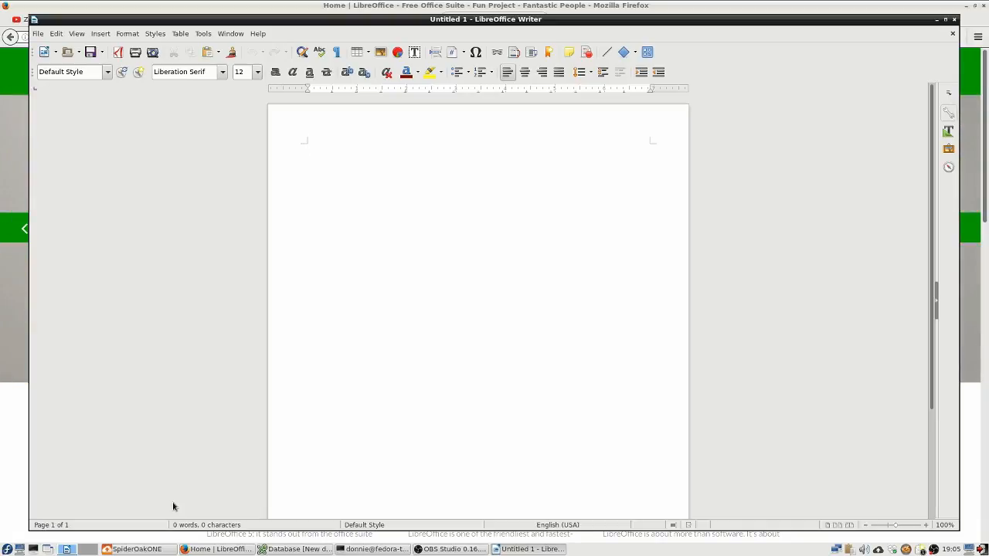
{"action": "left_click", "coordinate": [308, 147]}
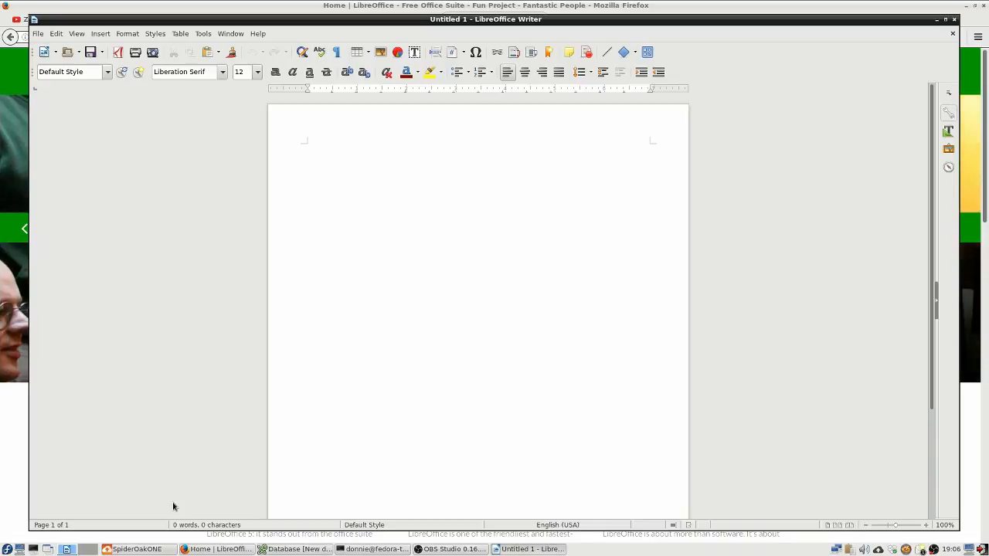
{"action": "left_click", "coordinate": [307, 147]}
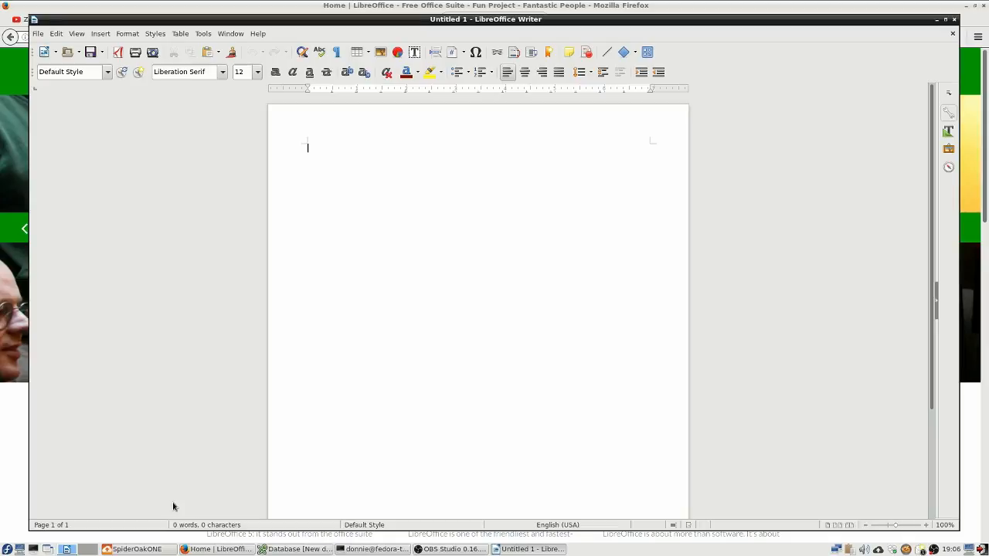